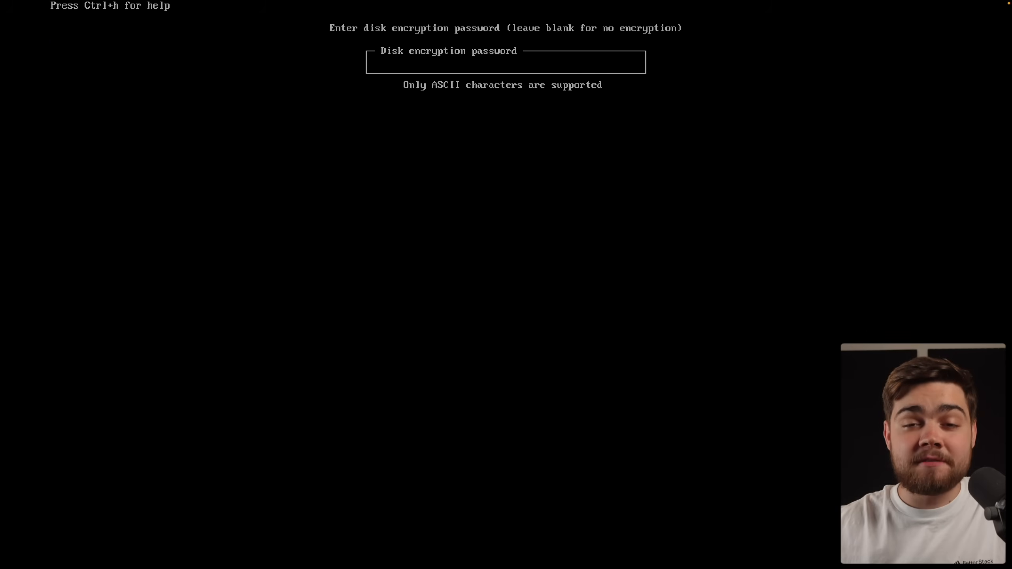
- Skip the disk encryption password so the disk stays unencrypted
{"action": "key", "text": "Enter"}
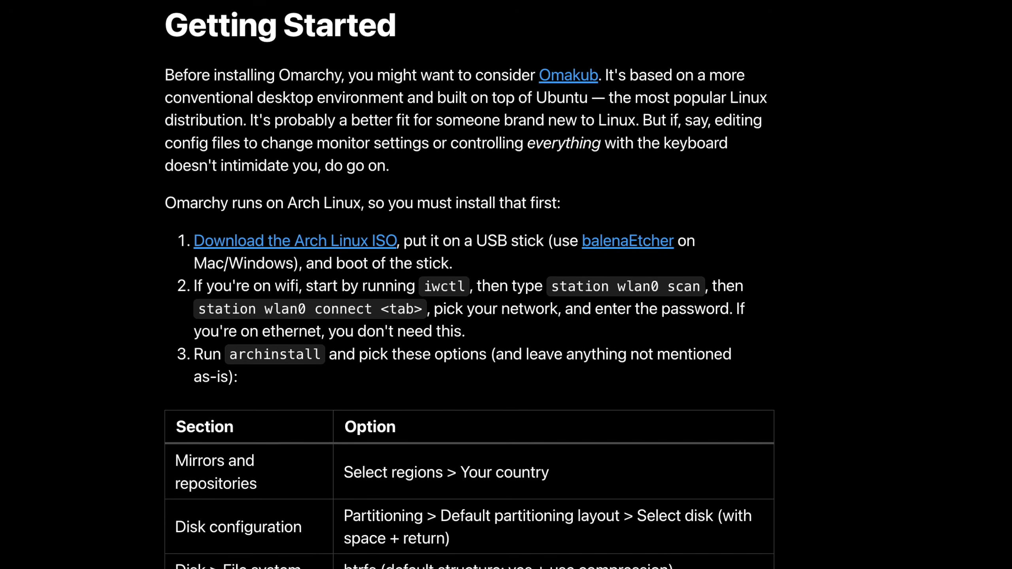
{"action": "scroll", "scroll_direction": "down", "scroll_amount": 3}
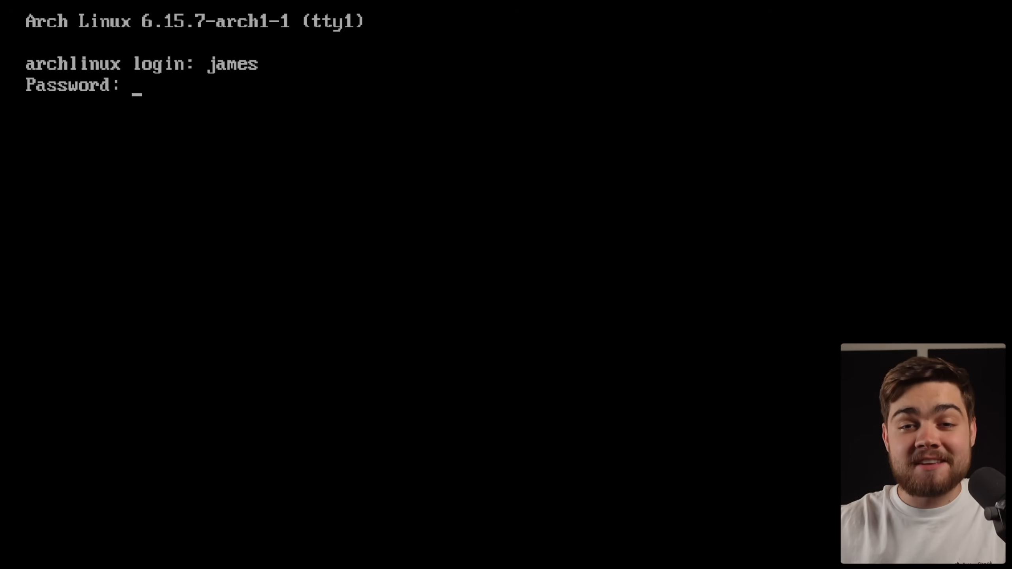
{"action": "type", "text": "wg"}
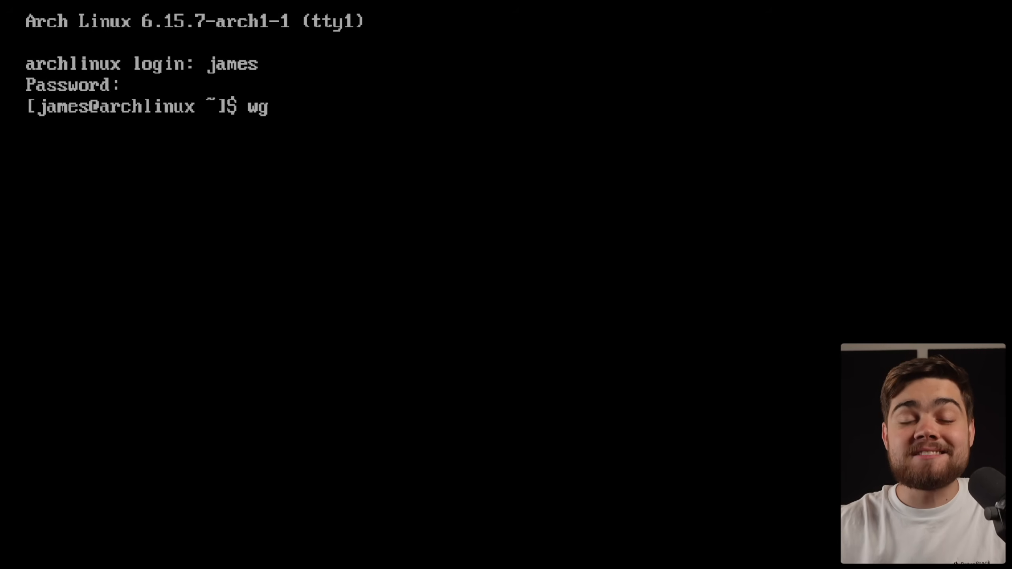
{"action": "type", "text": "et -qO"}
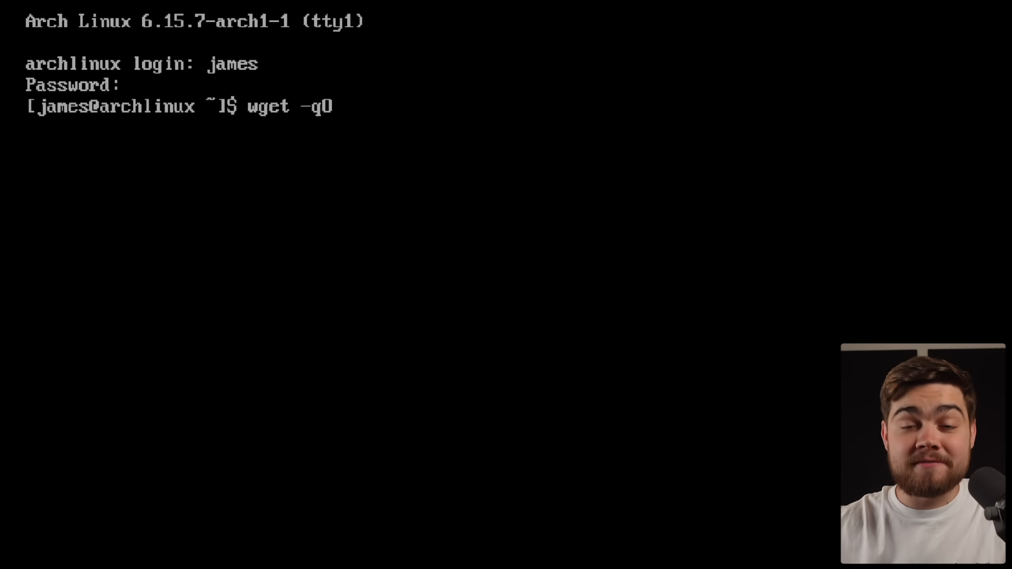
{"action": "type", "text": "- https"}
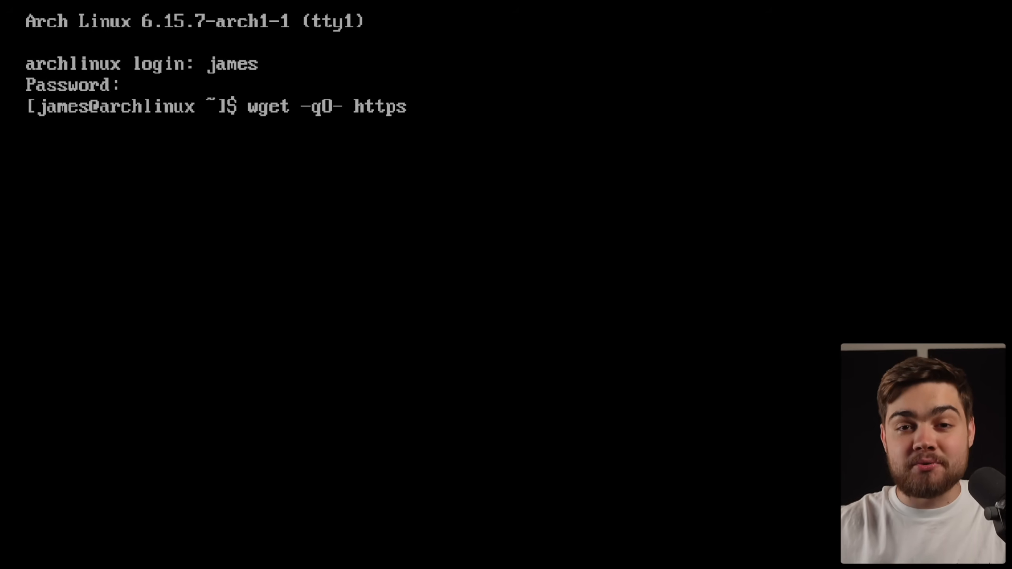
{"action": "type", "text": "://omarchy"}
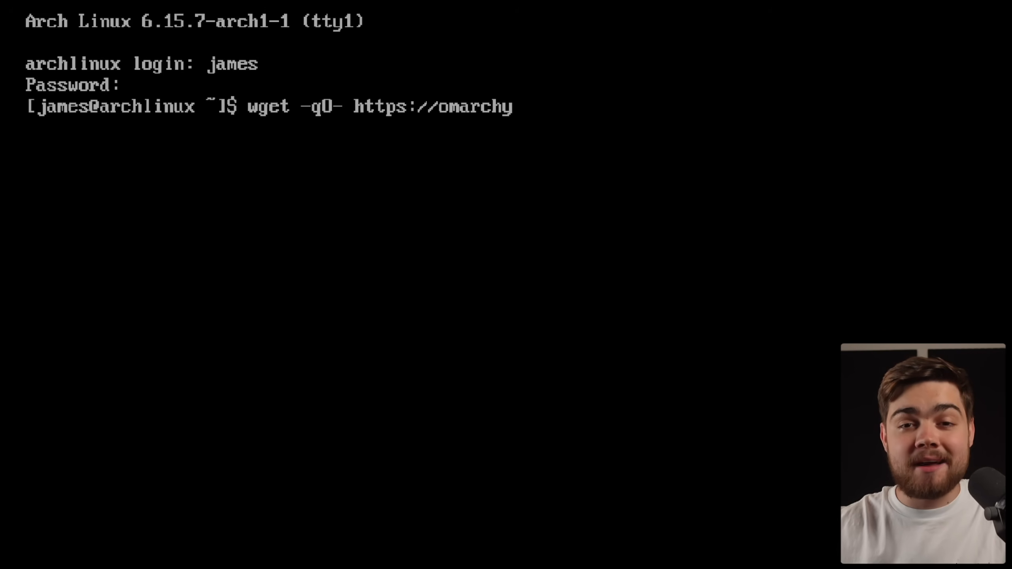
{"action": "type", "text": ".org/"}
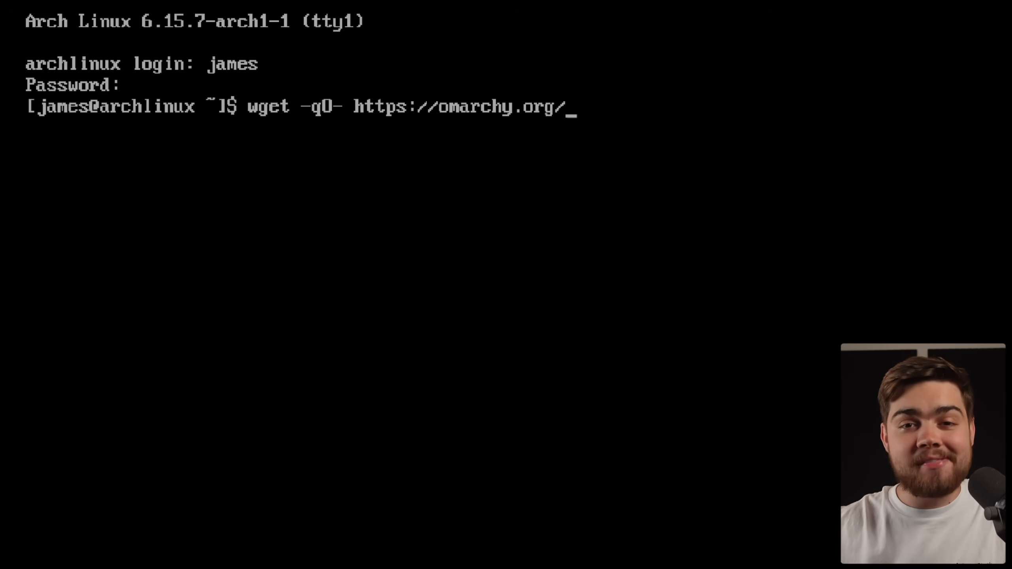
{"action": "type", "text": "install |"}
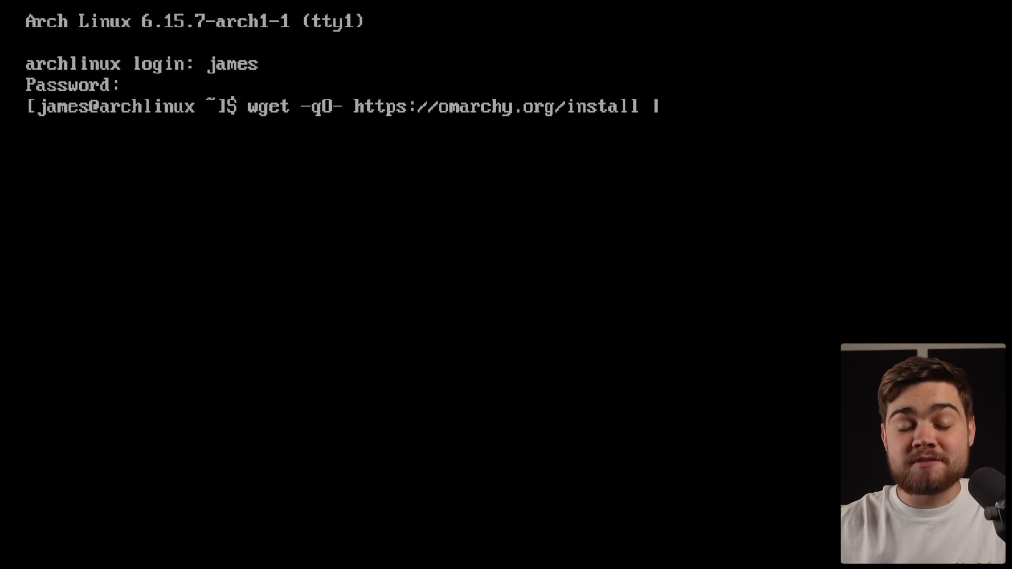
{"action": "type", "text": "bash"}
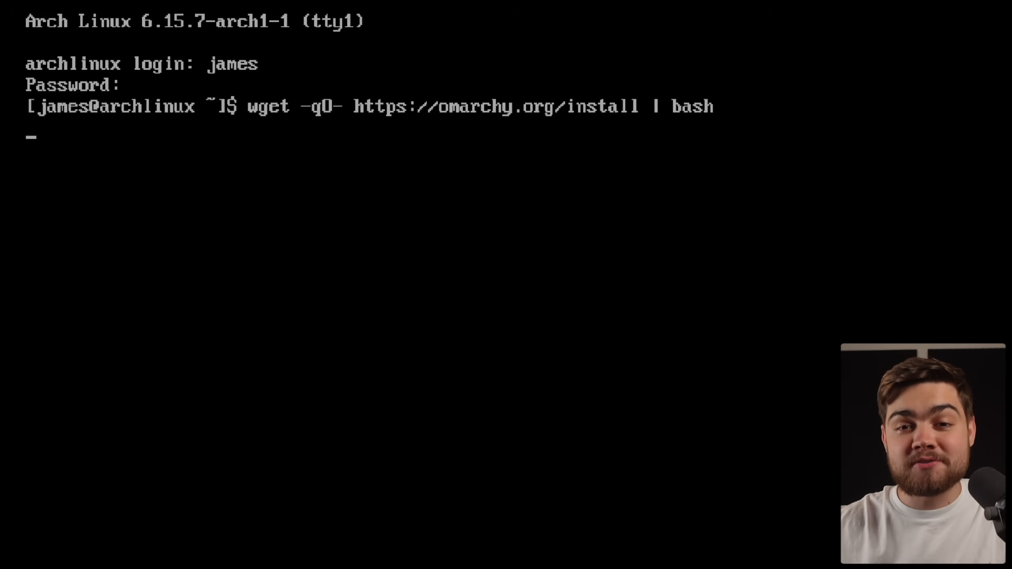